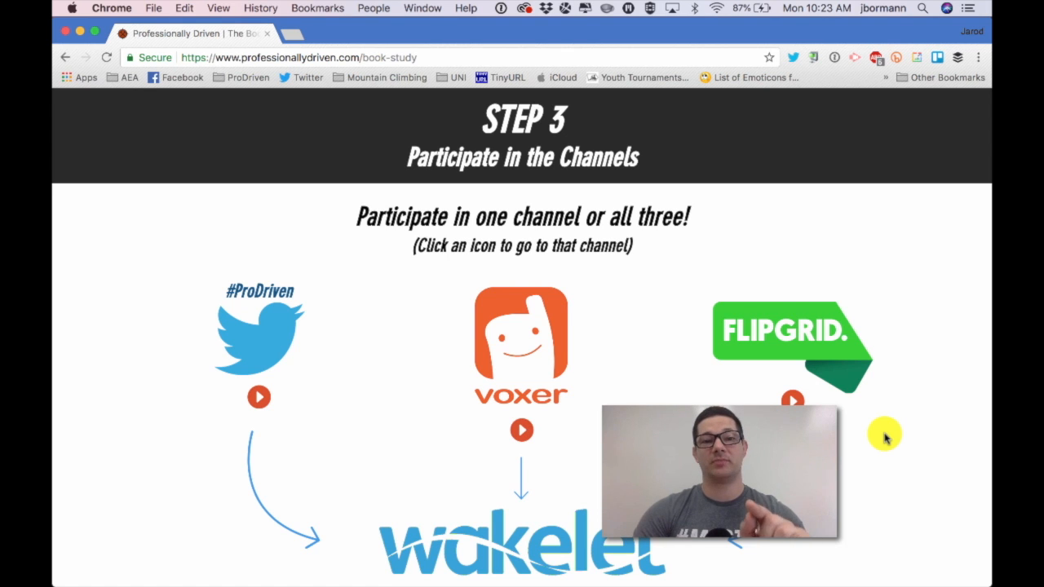
{"action": "mouse_move", "coordinate": [514, 333]}
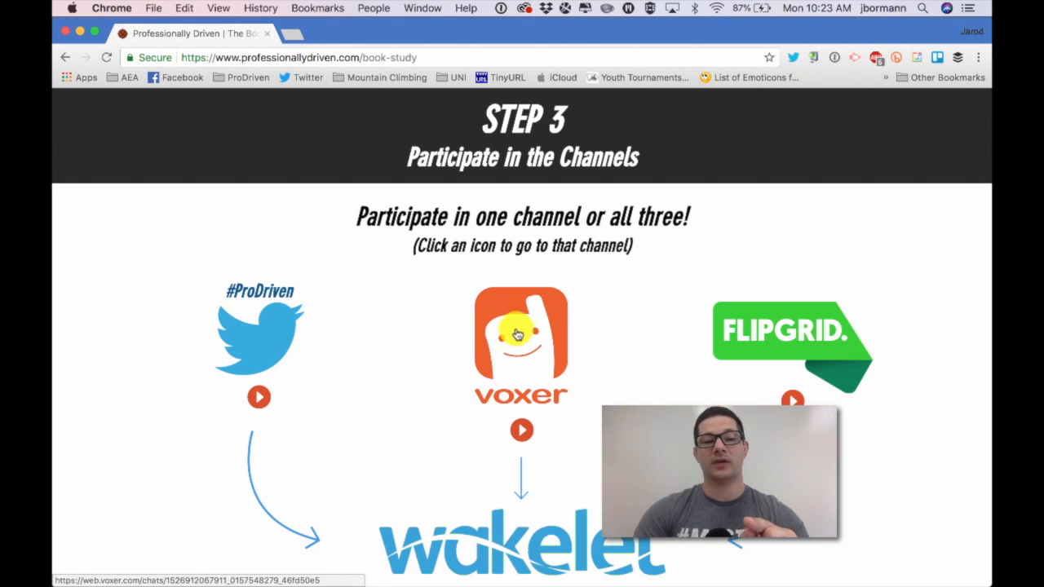
{"action": "mouse_move", "coordinate": [515, 337]}
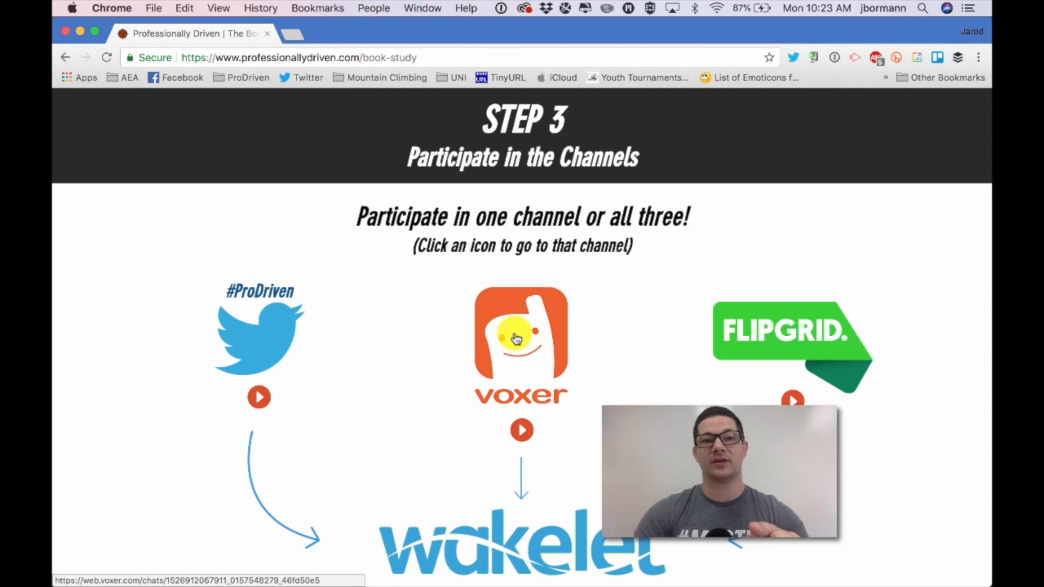
Follow the Voxer book study channel link and log in with email and password.
{"action": "left_click", "coordinate": [516, 343]}
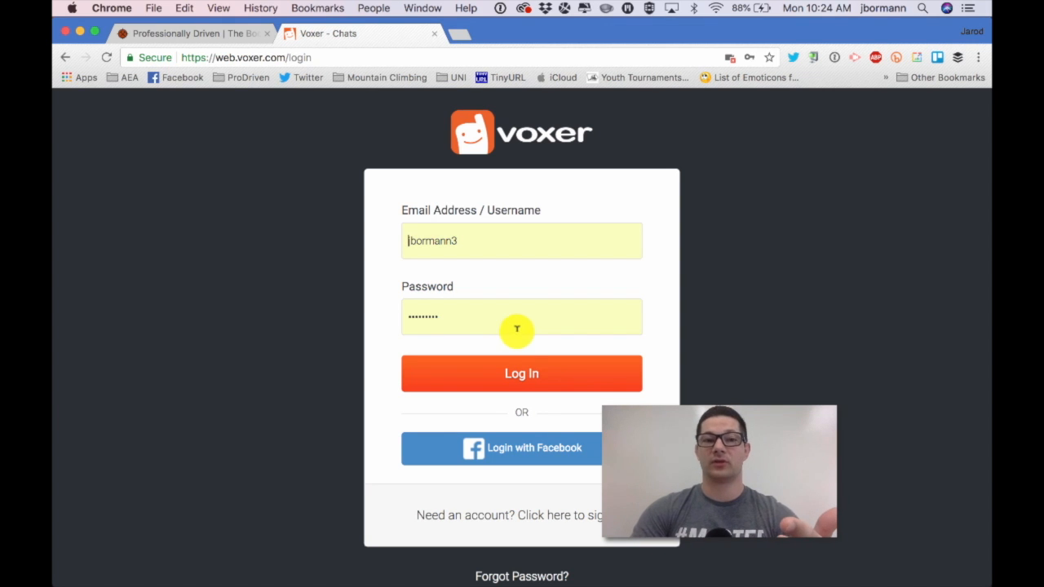
{"action": "left_click", "coordinate": [521, 372]}
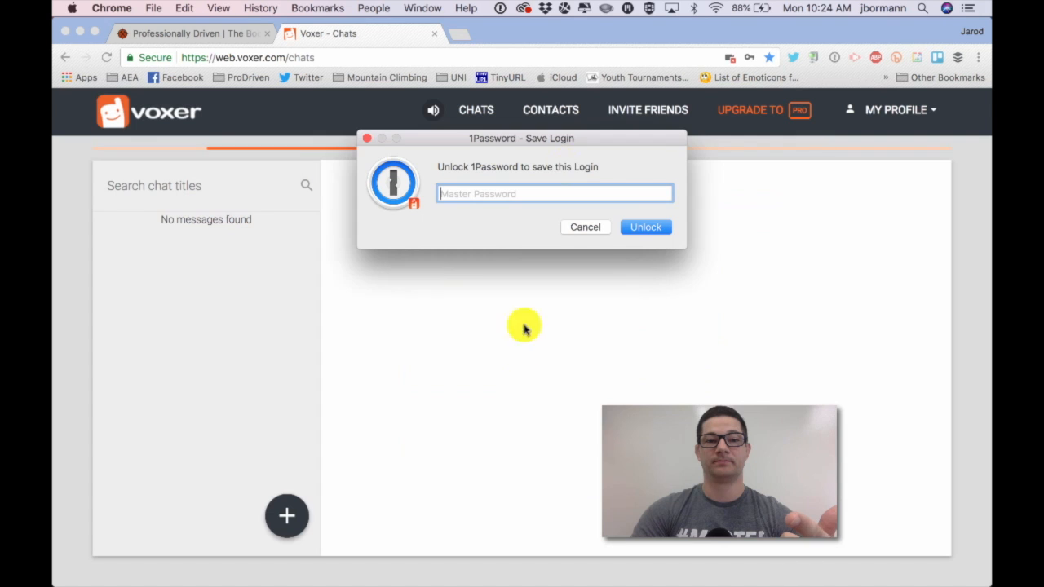
{"action": "left_click", "coordinate": [585, 227]}
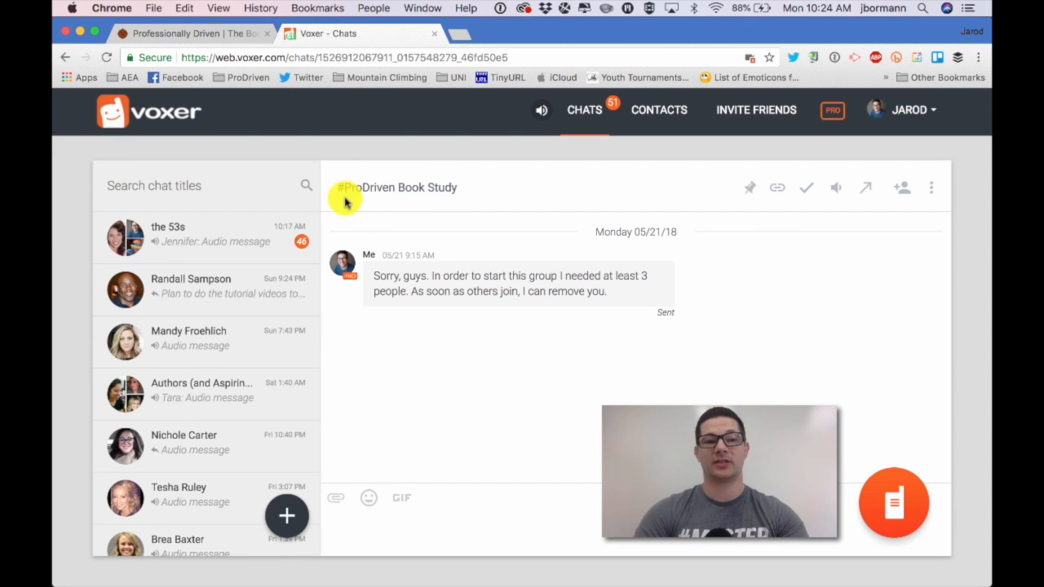
{"action": "mouse_move", "coordinate": [500, 188]}
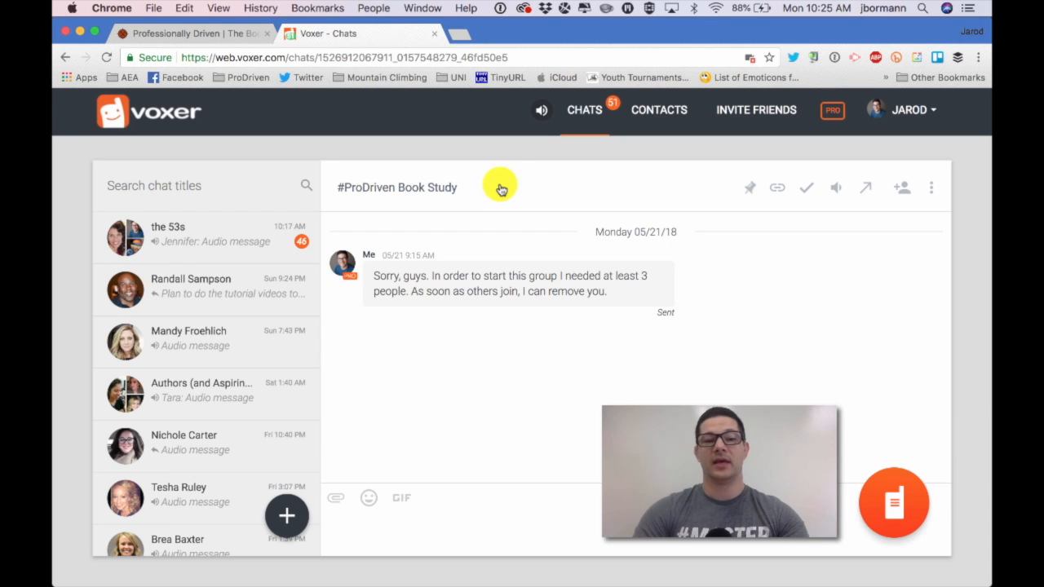
{"action": "mouse_move", "coordinate": [587, 438]}
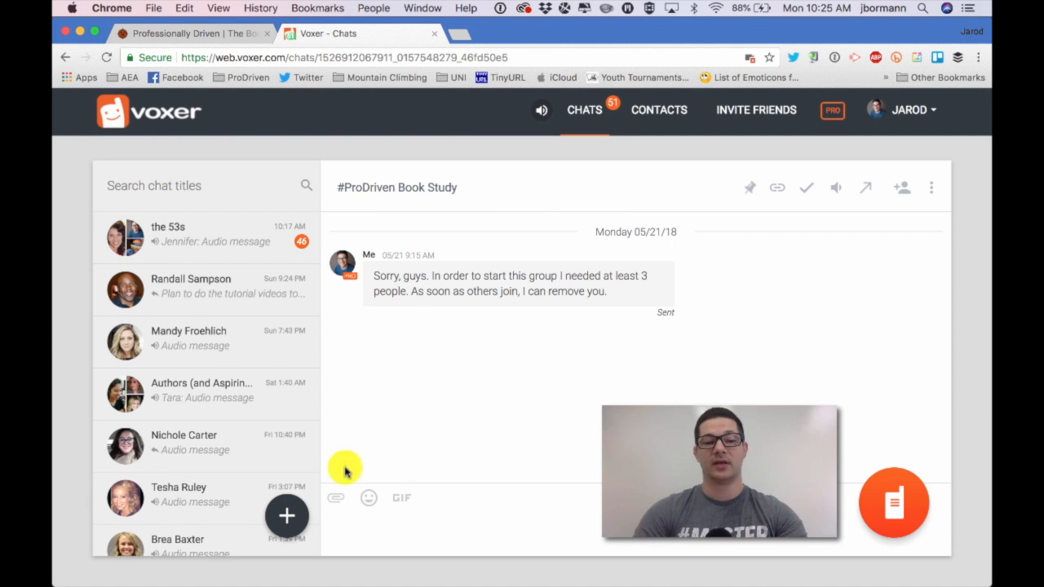
{"action": "mouse_move", "coordinate": [339, 499]}
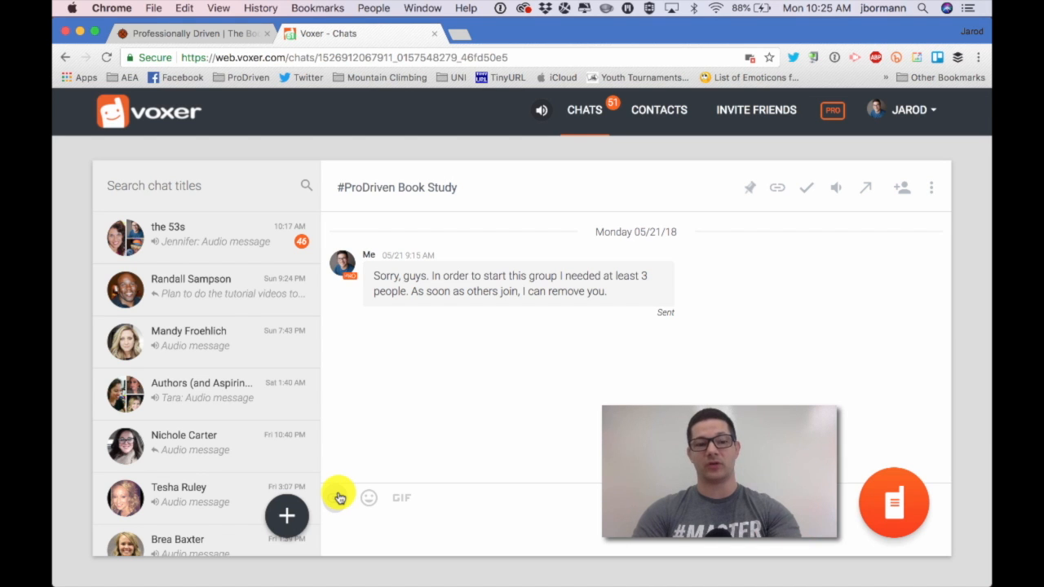
{"action": "mouse_move", "coordinate": [375, 500]}
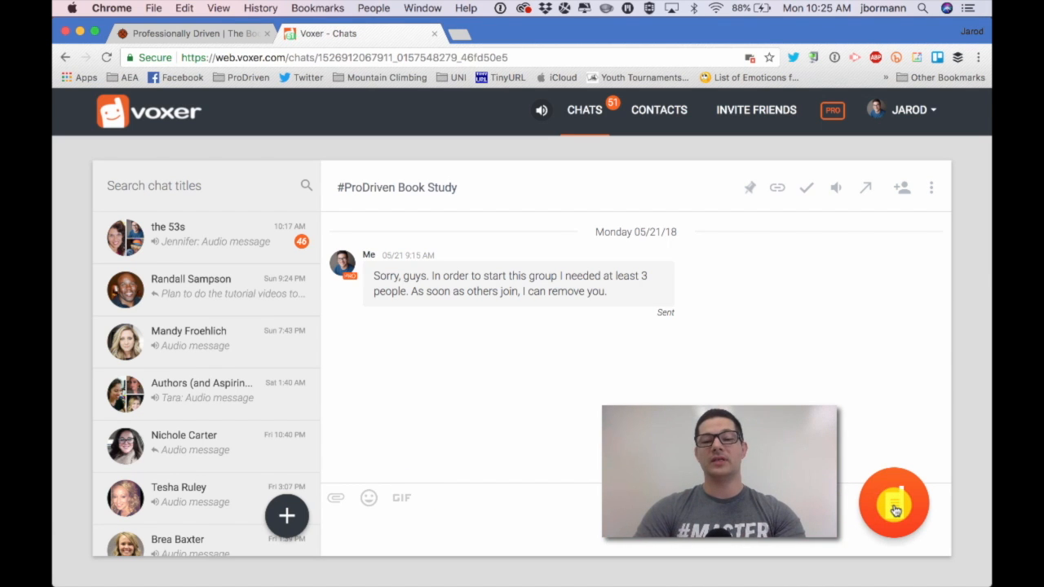
{"action": "mouse_move", "coordinate": [897, 508]}
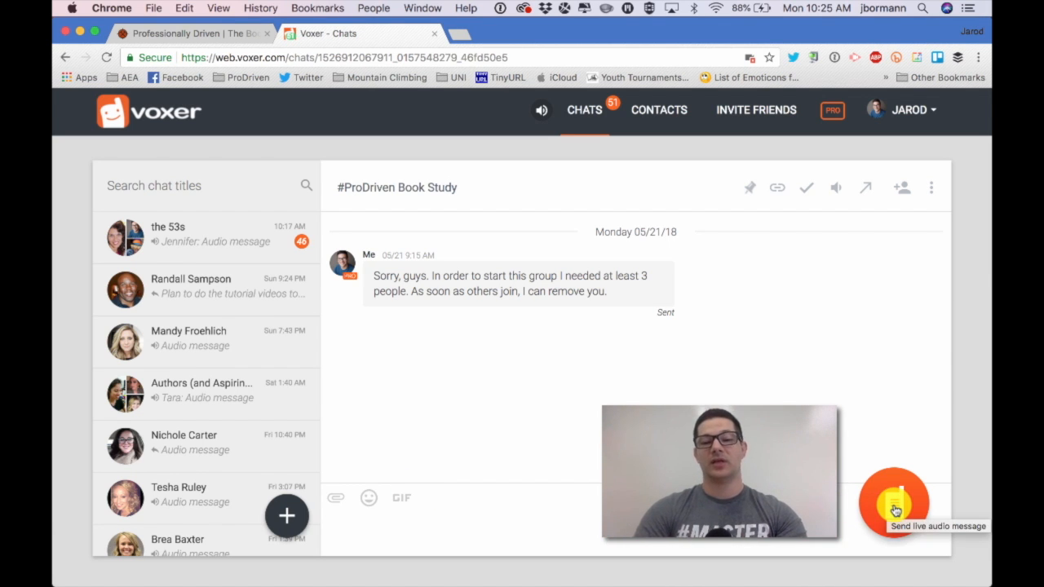